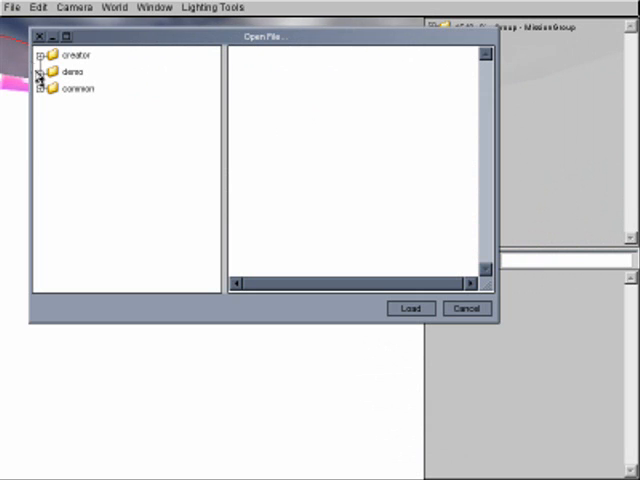
Expand the demo folder and open the New Mission template file
click(44, 73)
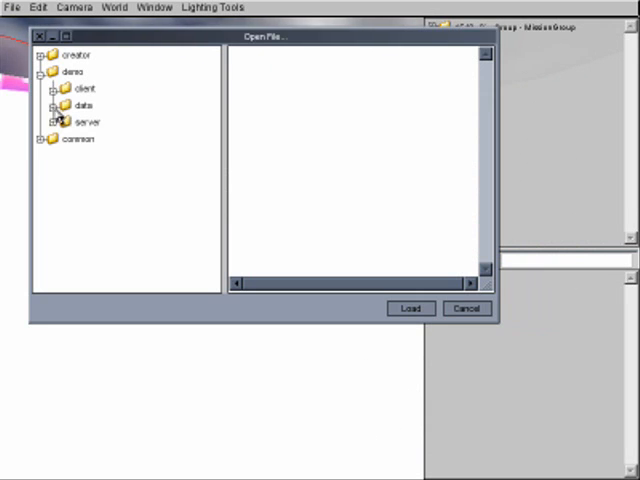
click(96, 156)
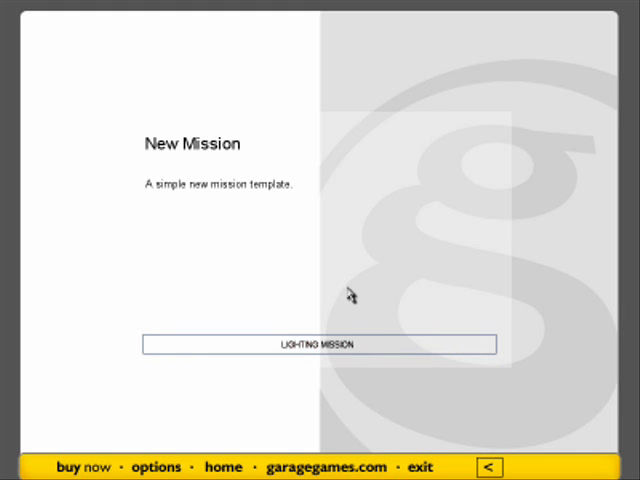
Let the New Mission finish loading and return to the World Editor view
click(318, 344)
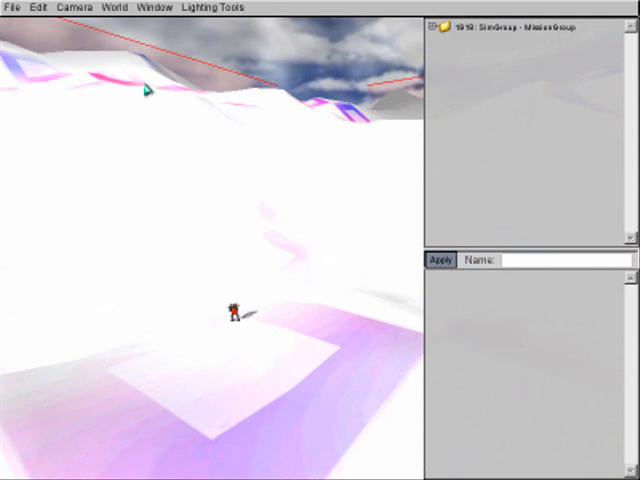
Use Camera > Drop Player at Camera to move the player onto the hills
click(73, 7)
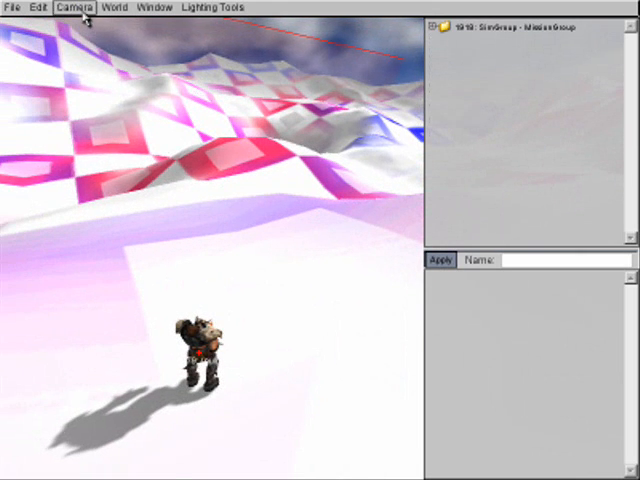
click(72, 7)
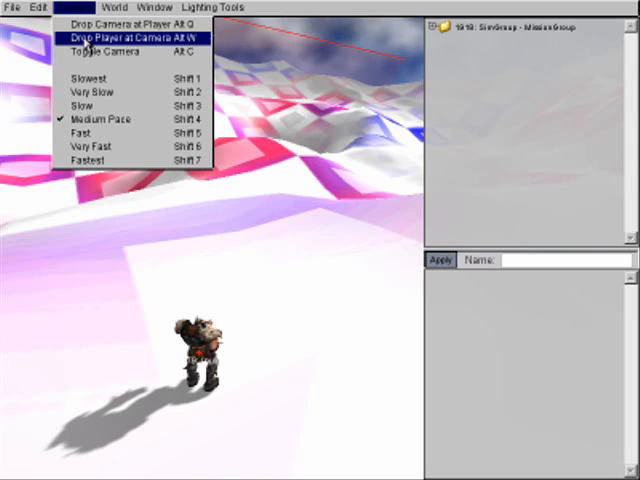
mouse_move(110, 51)
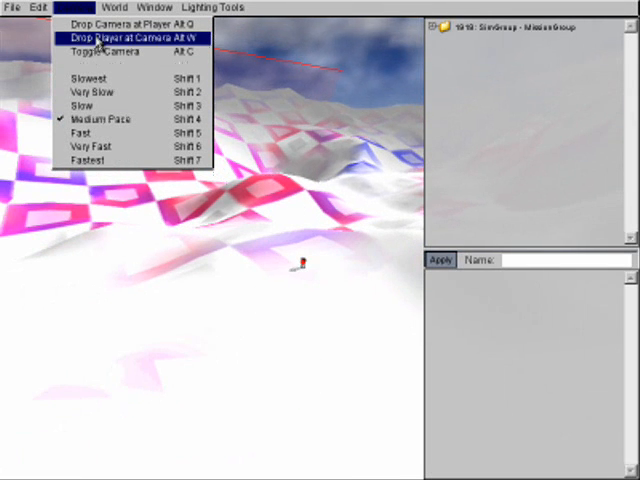
click(120, 37)
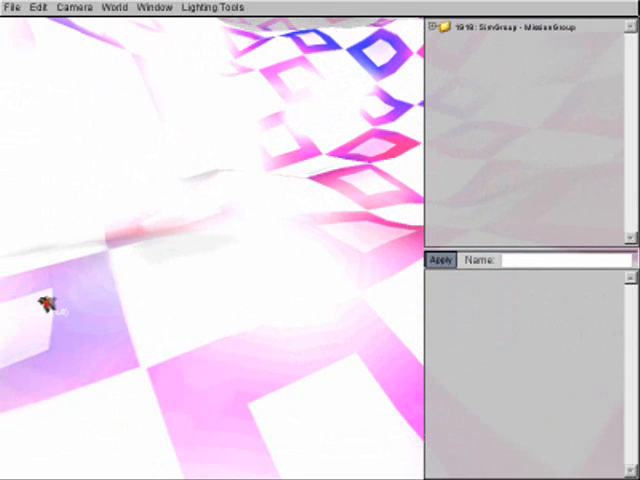
mouse_move(228, 128)
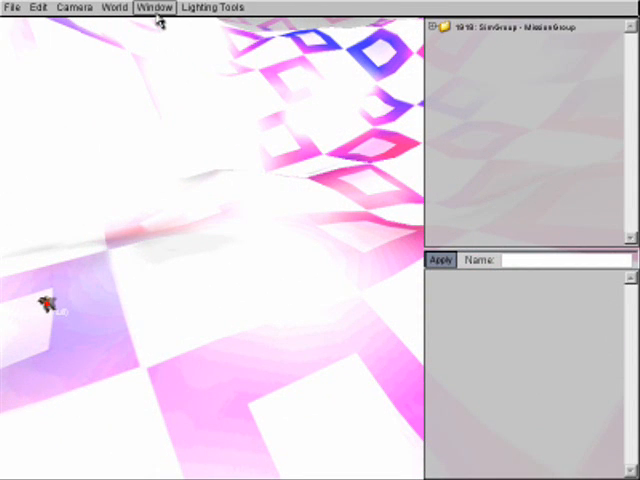
Switch to the World Editor Creator from the Window menu
click(152, 7)
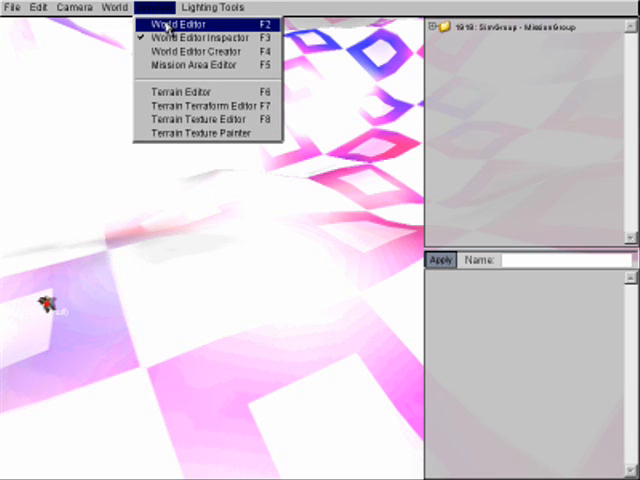
mouse_move(178, 50)
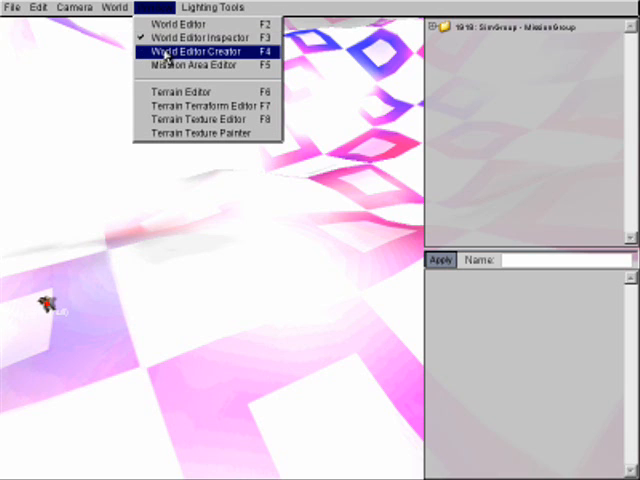
mouse_move(175, 92)
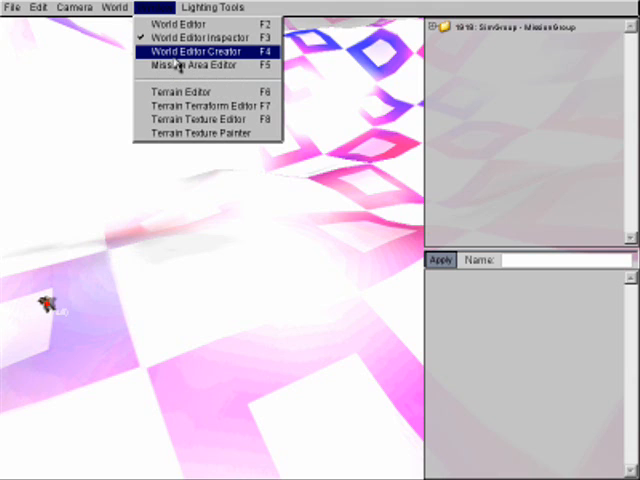
click(189, 51)
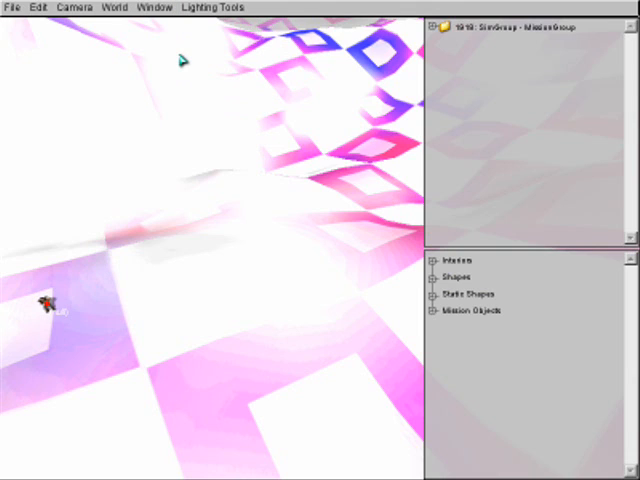
mouse_move(190, 65)
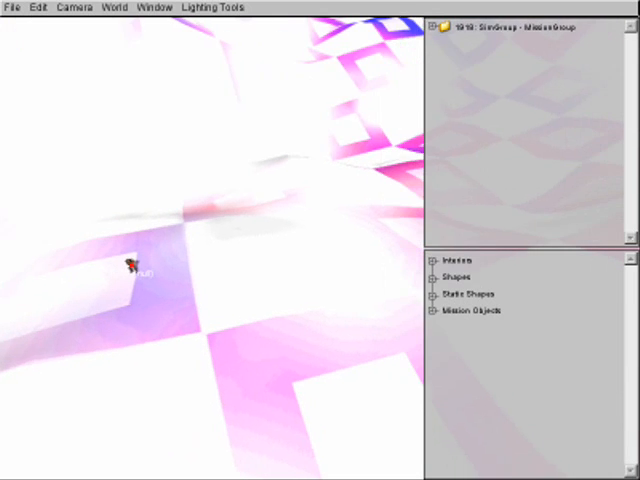
Look through the Interiors, Static Shapes and Mission Objects categories, returning to Interiors
click(461, 262)
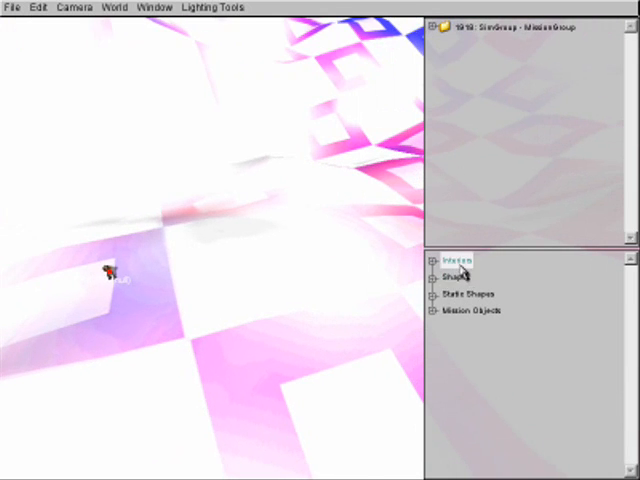
click(467, 294)
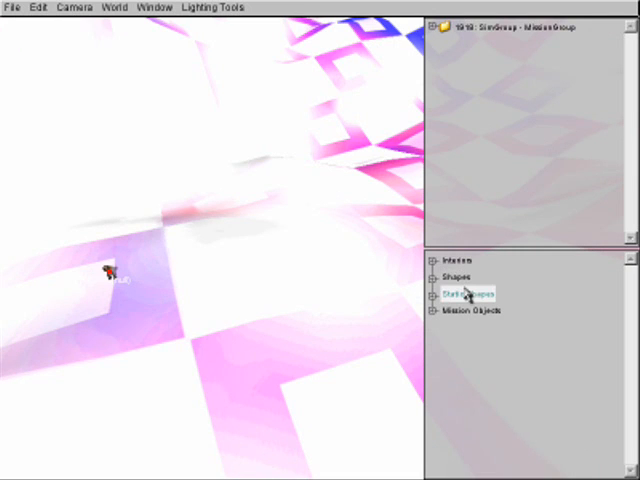
click(468, 317)
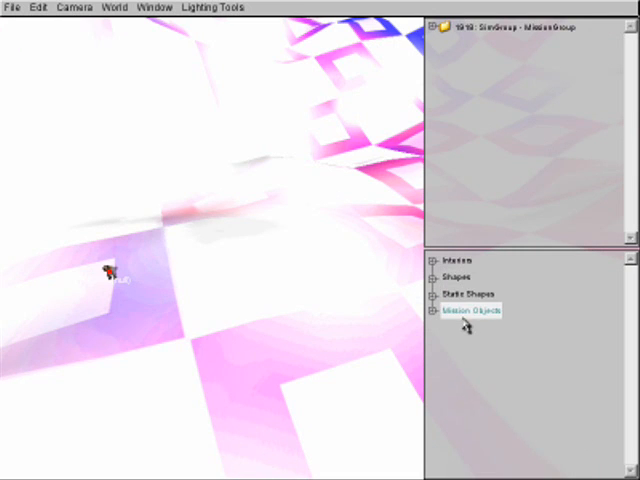
click(460, 261)
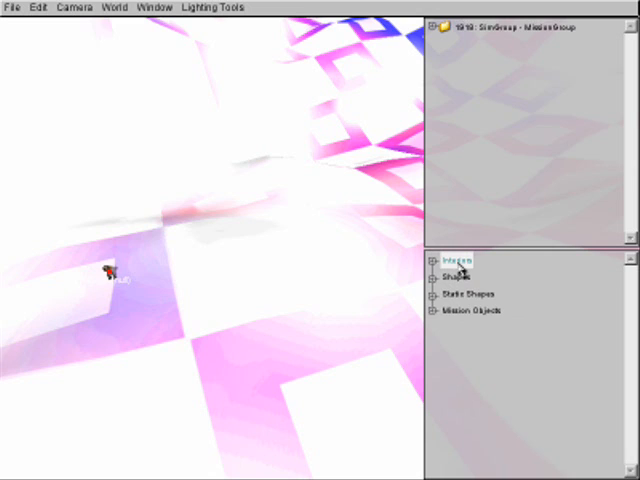
Expand Interiors > demo > data > tower and select the tower interior
click(435, 261)
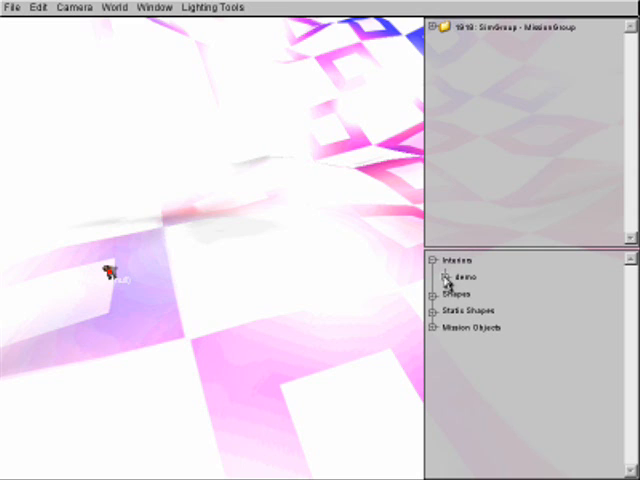
click(450, 277)
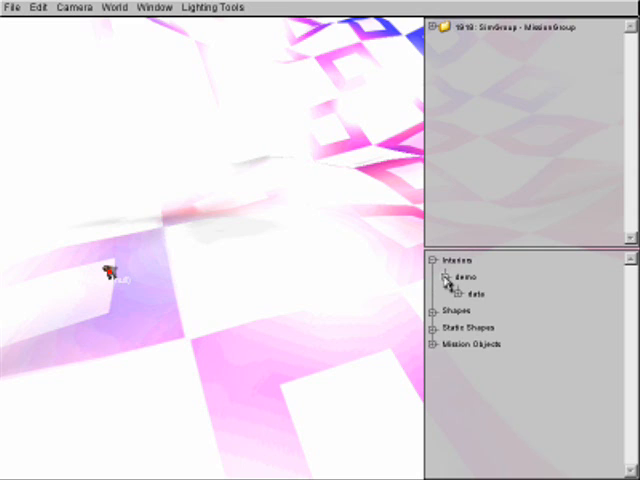
click(453, 291)
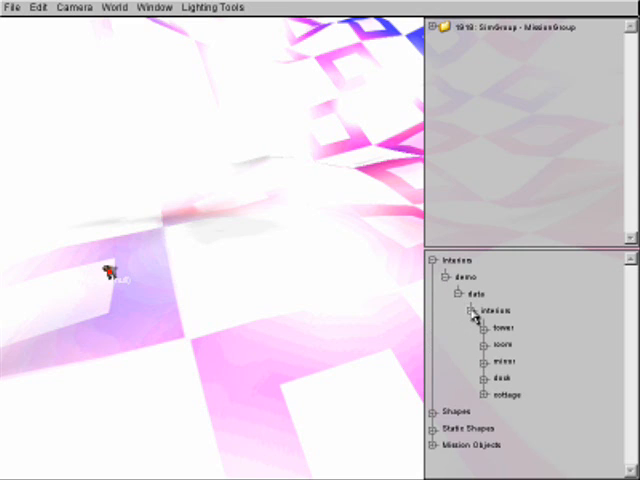
click(505, 328)
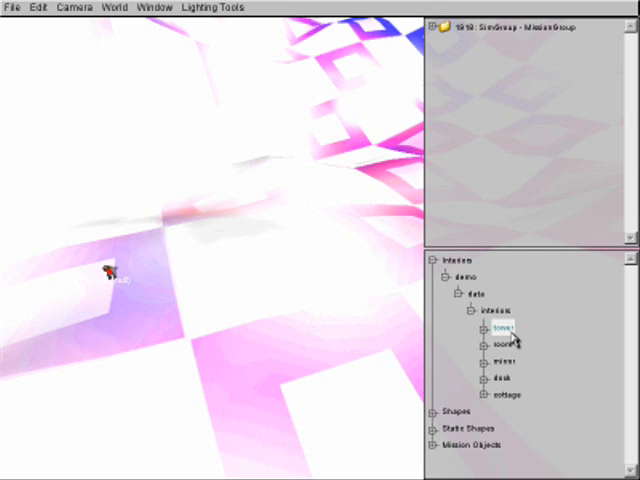
click(505, 360)
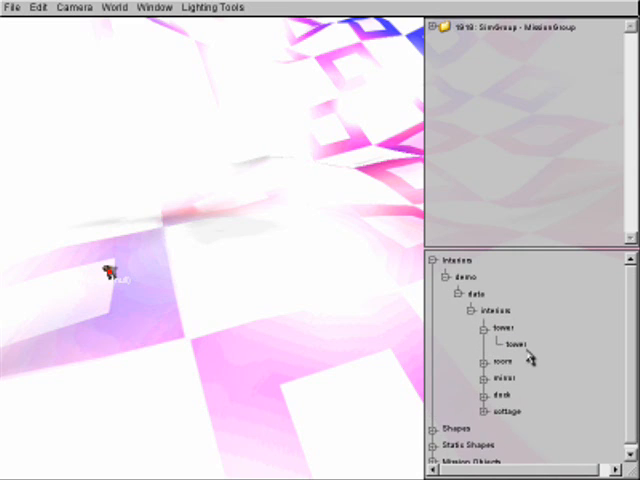
click(518, 347)
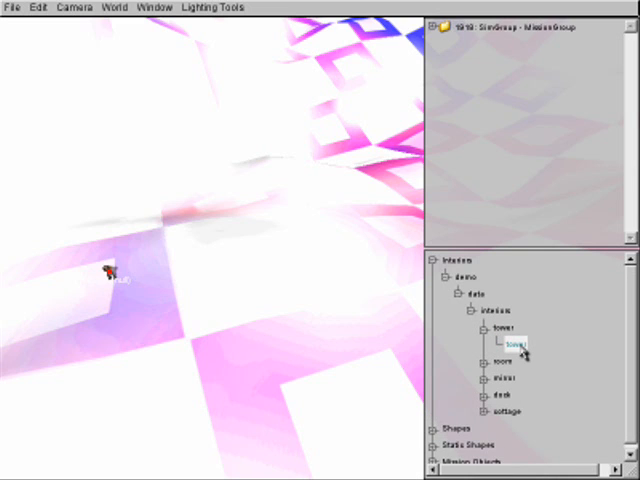
Add the tower interior to the mission and relight the scene
click(519, 345)
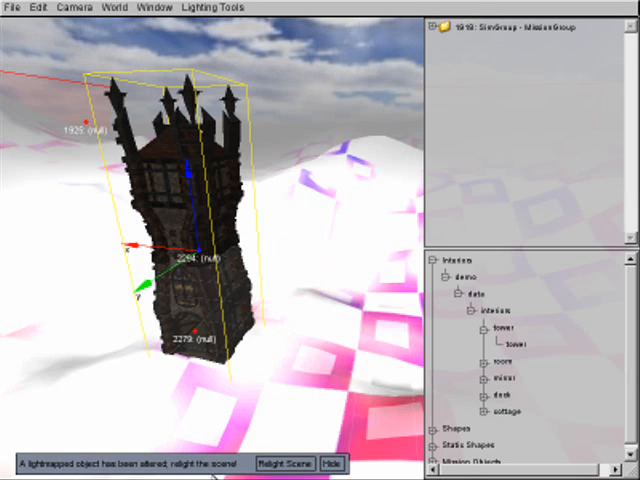
click(286, 464)
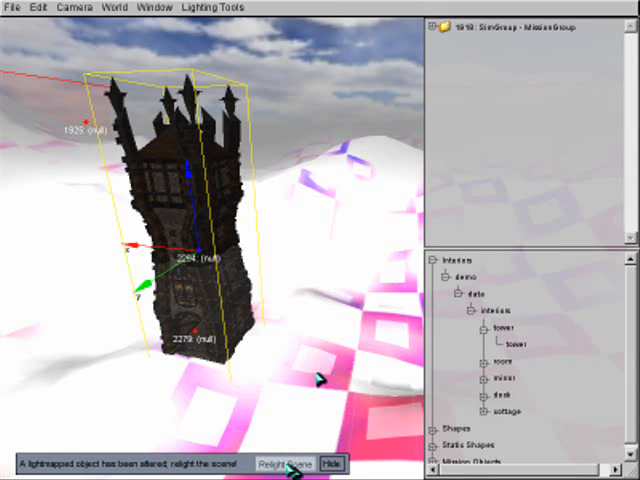
click(286, 463)
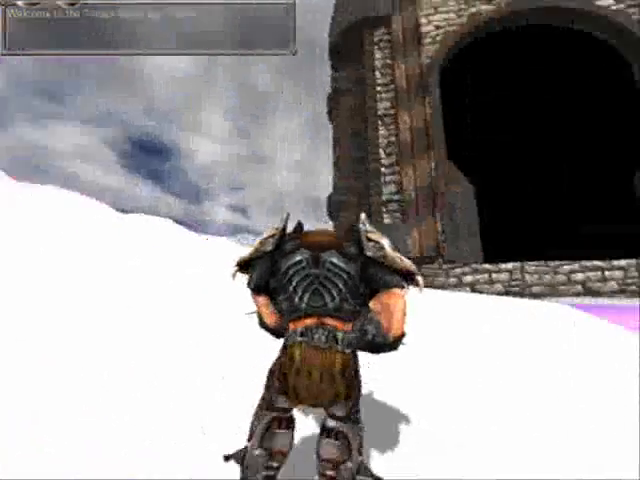
mouse_move(320, 240)
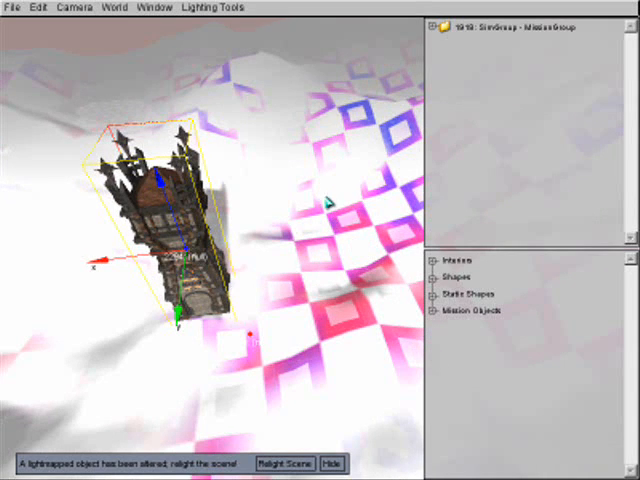
mouse_move(116, 28)
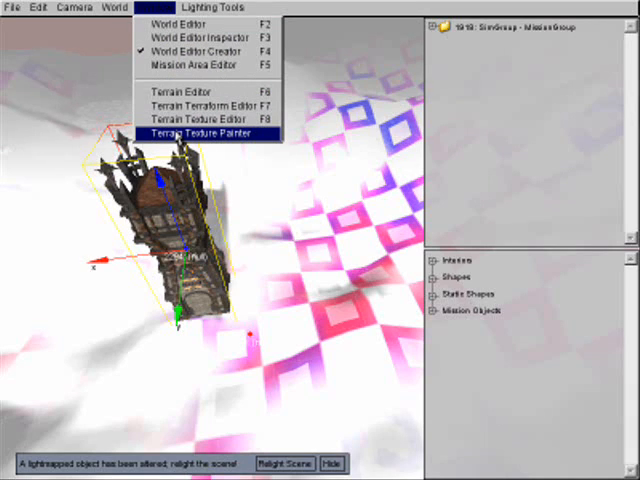
Switch to the Terrain Texture Painter
click(197, 133)
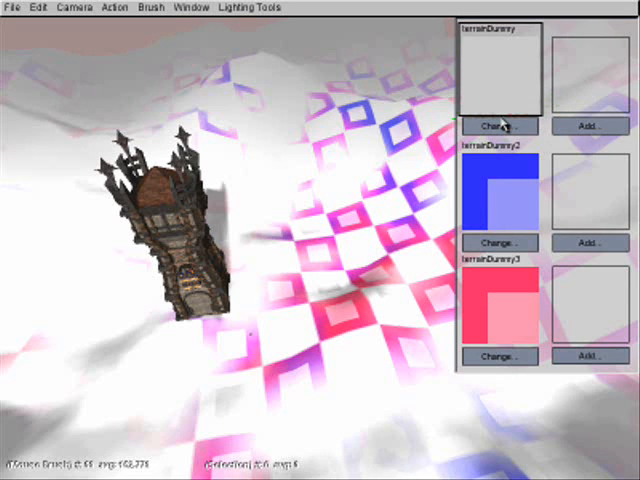
Replace the first two terrain materials with grass.jpg and patchy.jpg from demo terrains
click(497, 125)
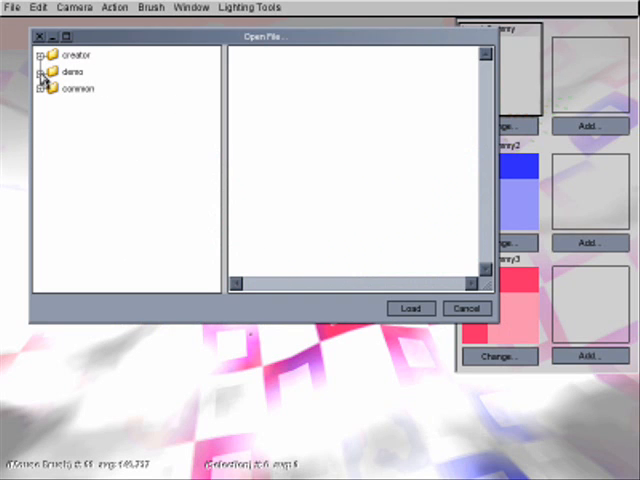
click(49, 72)
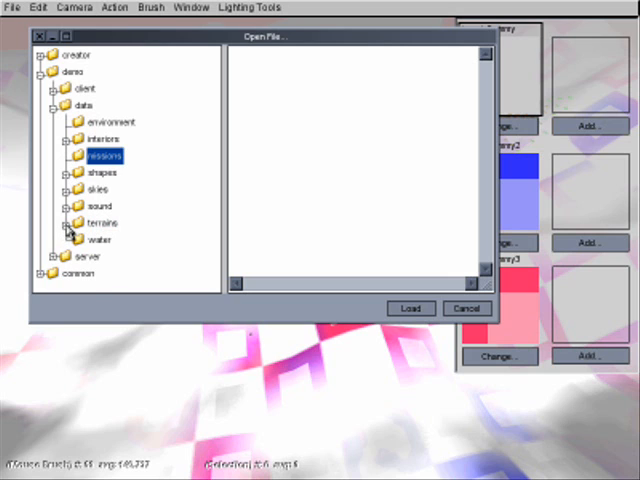
click(131, 255)
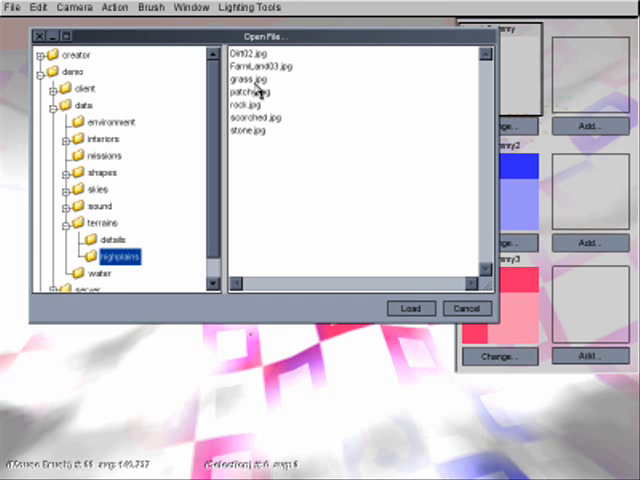
click(410, 307)
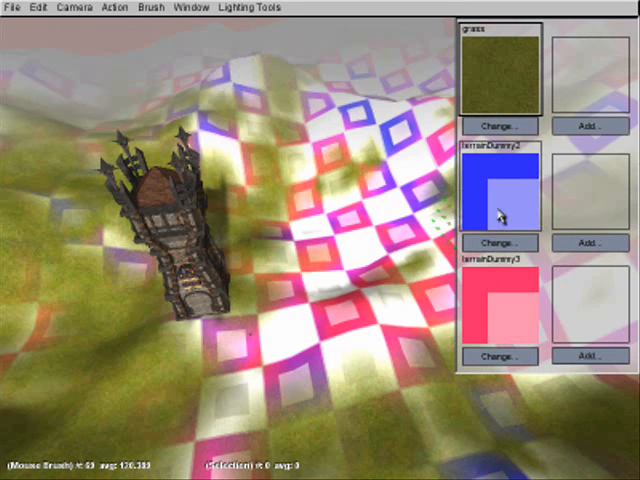
click(499, 242)
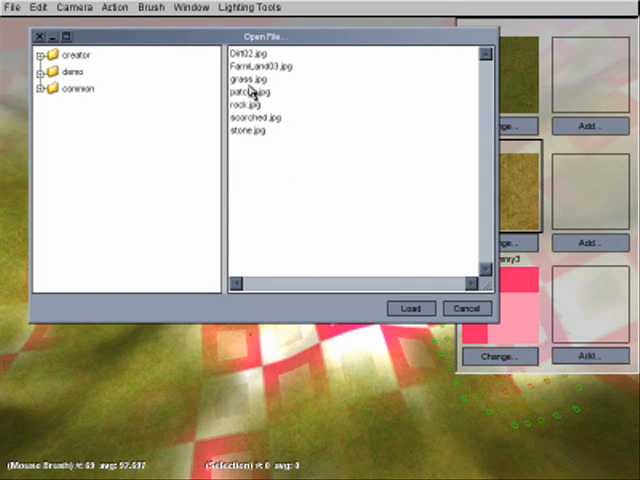
click(410, 307)
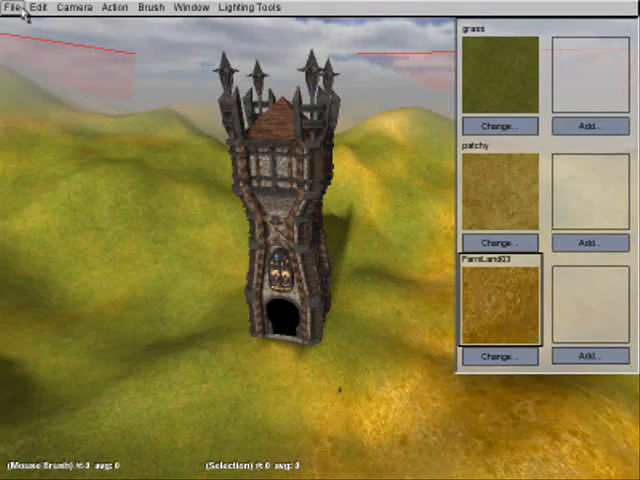
Switch from the Window menu to the Terrain Terraform Editor
click(10, 8)
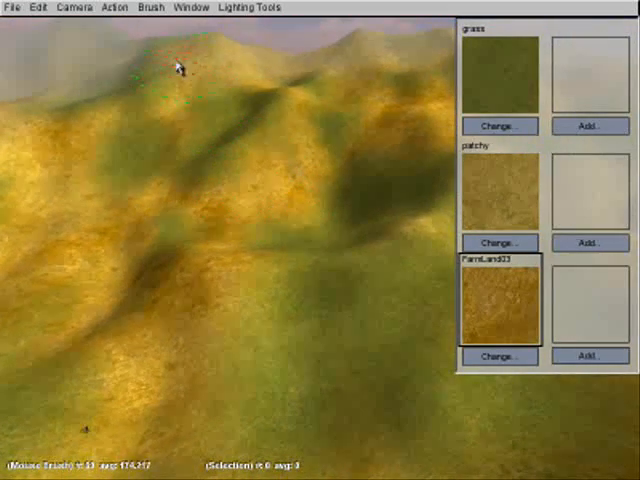
click(185, 7)
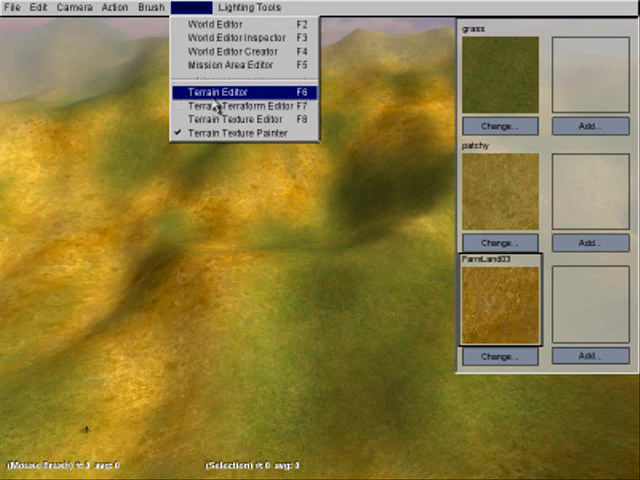
mouse_move(240, 106)
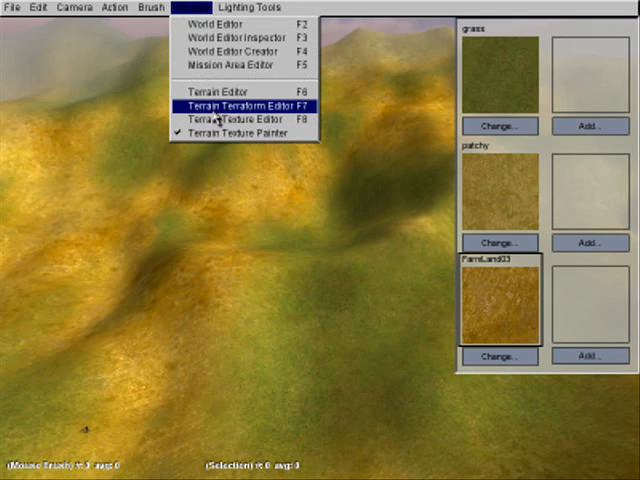
click(239, 106)
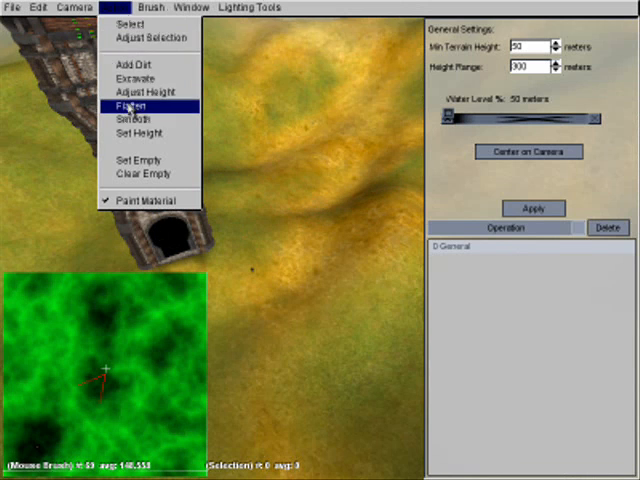
Choose the Flatten action and brush the terrain around the tower's base
click(130, 105)
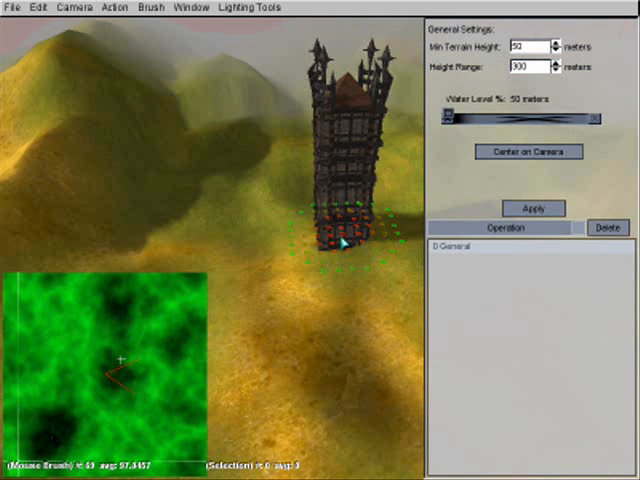
click(186, 7)
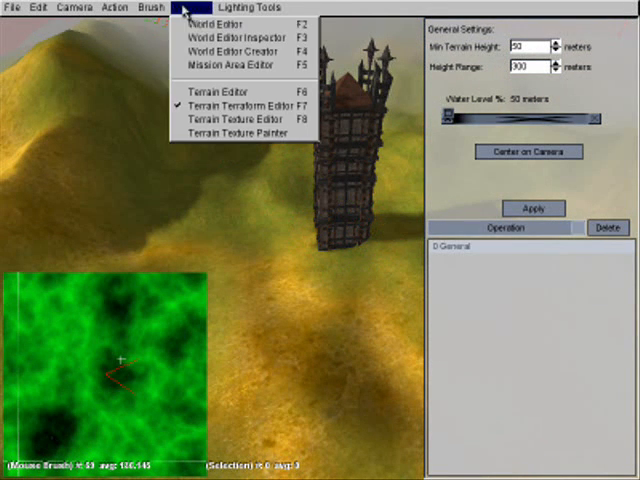
Return to the World Editor Creator, expand the demo interiors' room and dusk groups, and begin saving the mission
click(219, 26)
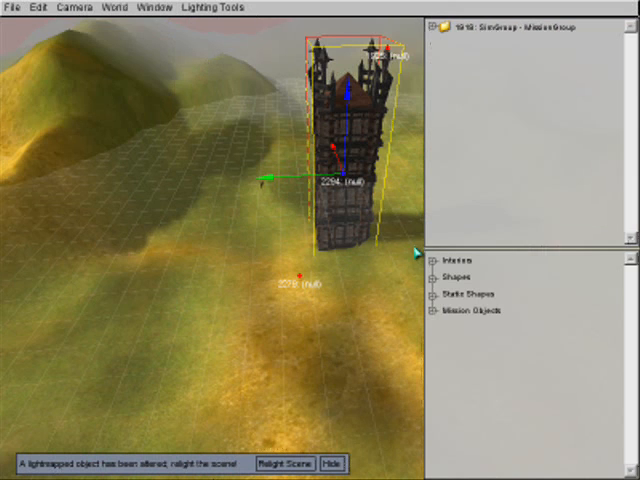
click(428, 261)
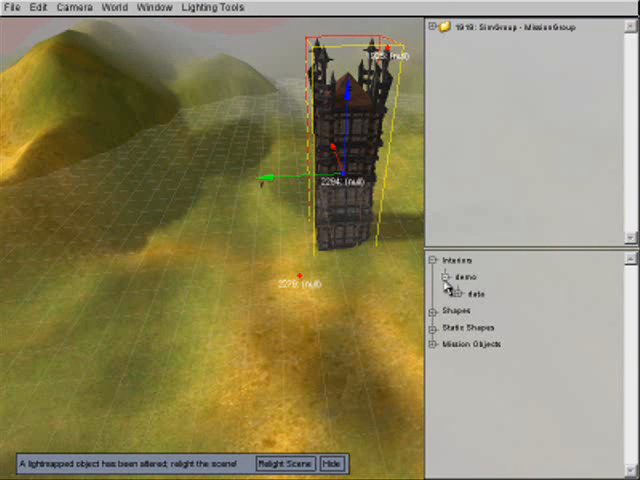
click(450, 292)
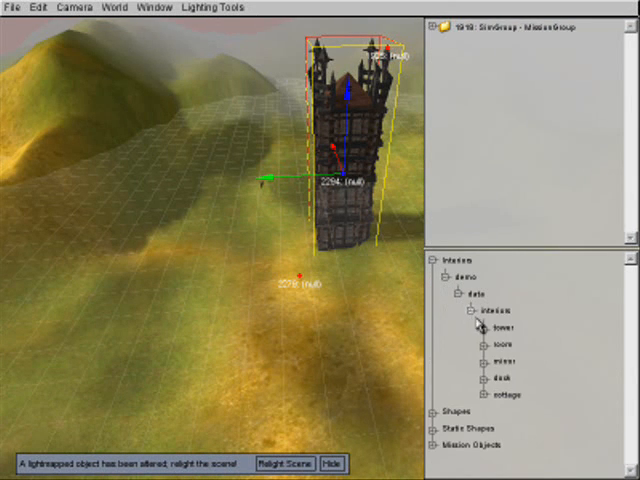
click(482, 341)
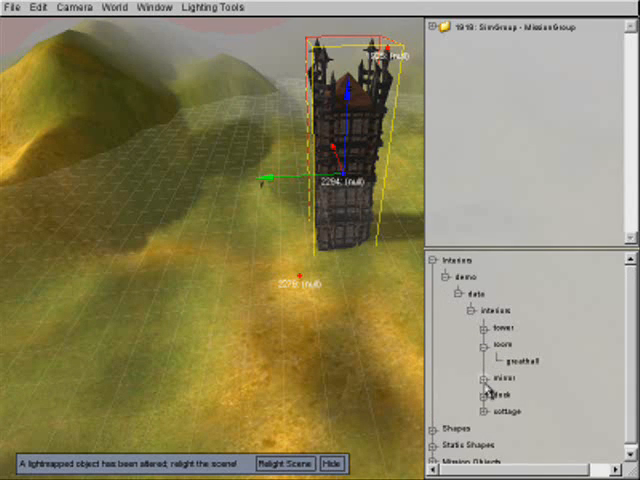
click(499, 410)
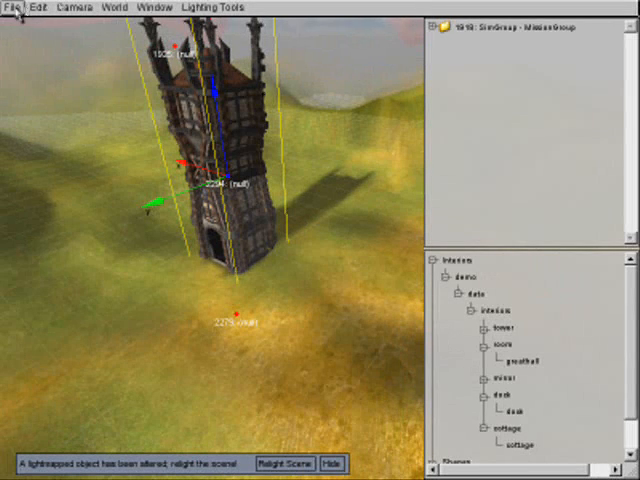
click(10, 7)
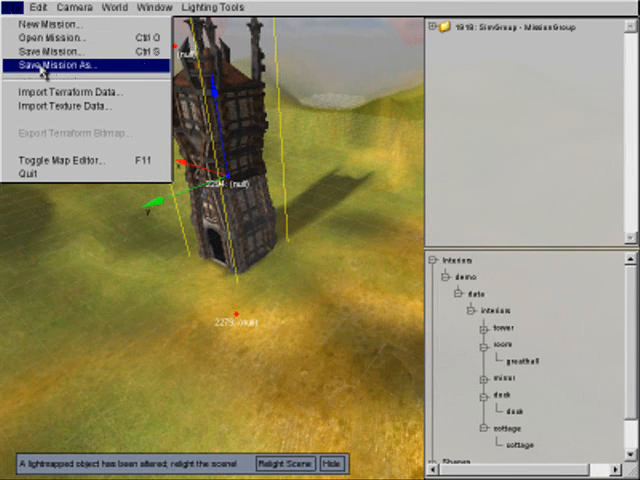
mouse_move(60, 52)
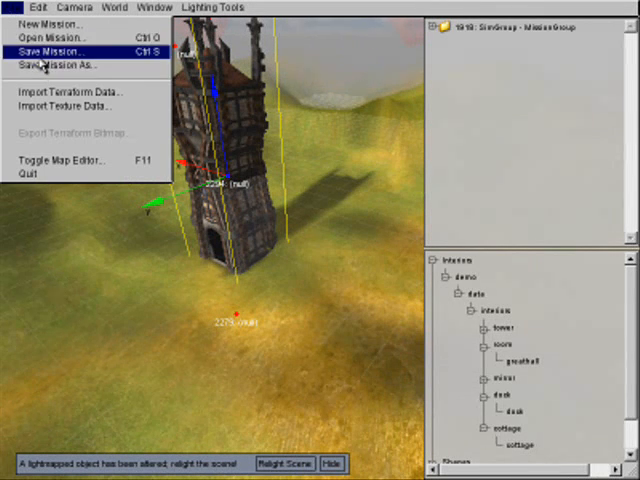